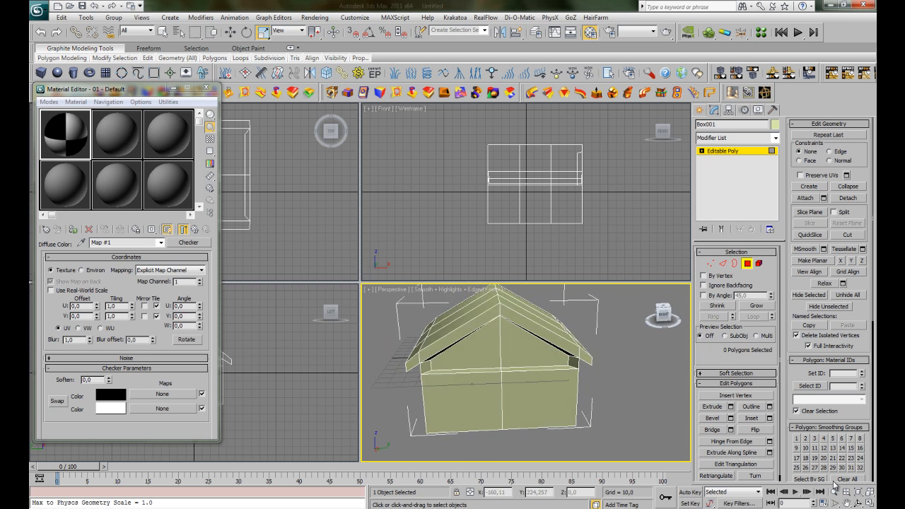
- Create a sphere beside the house and show its checker map in the viewport
left_click_drag(495, 360, 585, 328)
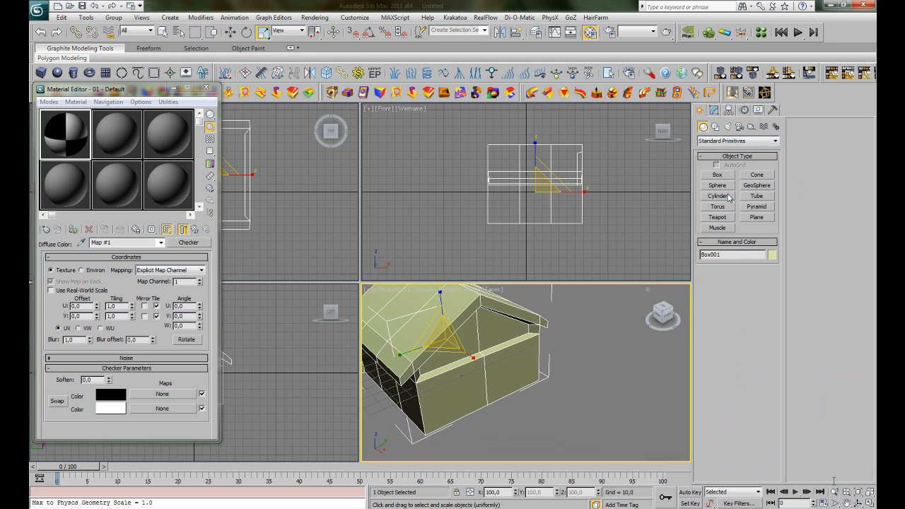
left_click(717, 195)
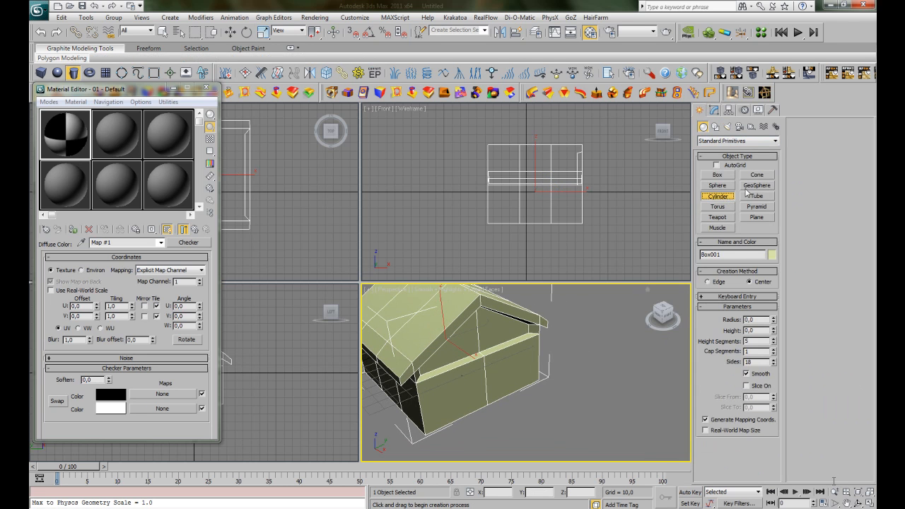
left_click(718, 184)
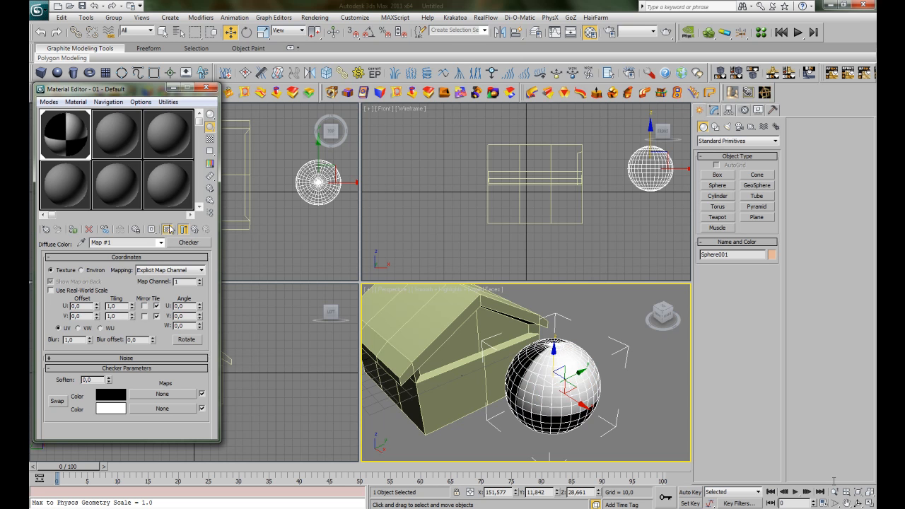
mouse_move(168, 230)
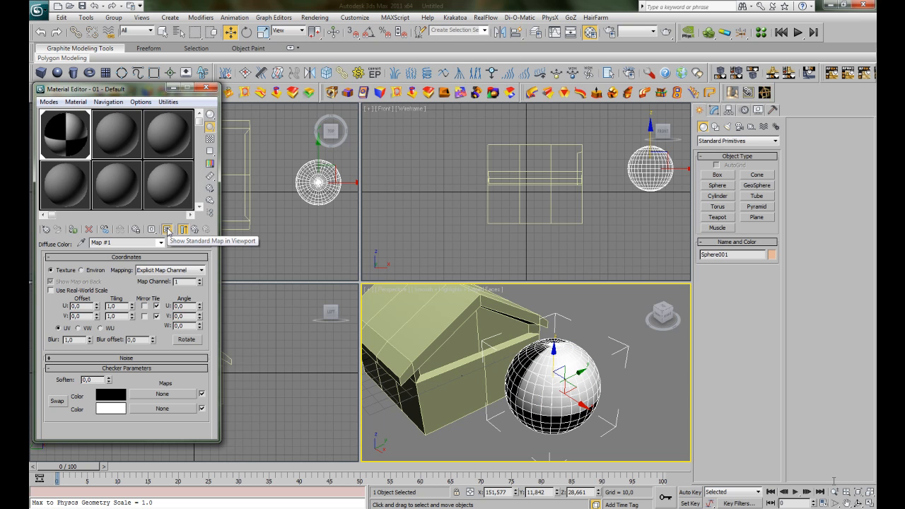
left_click(167, 229)
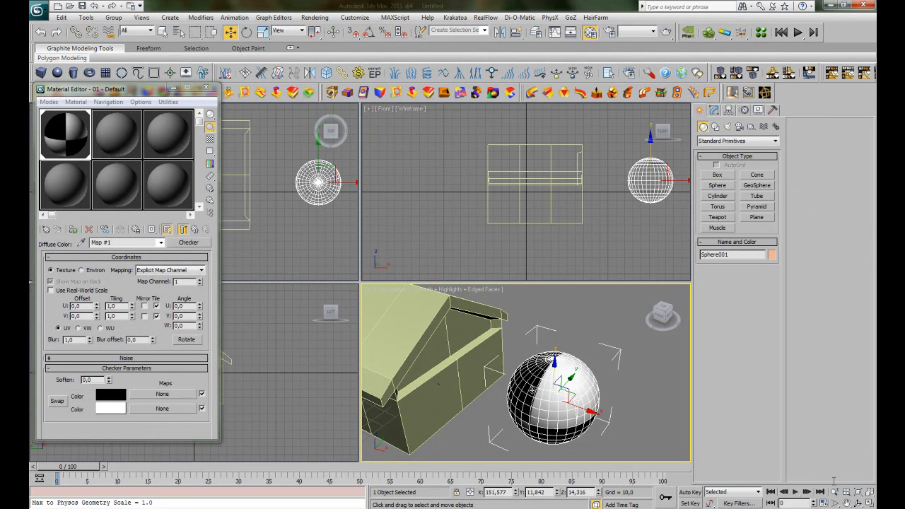
- Delete the test sphere and view the checker-mapped house from above
left_click(532, 391)
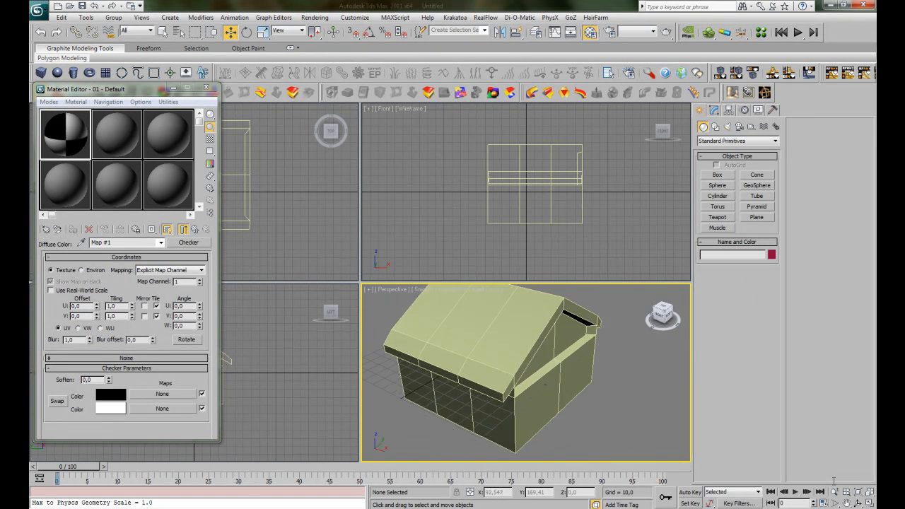
left_click_drag(524, 368, 587, 345)
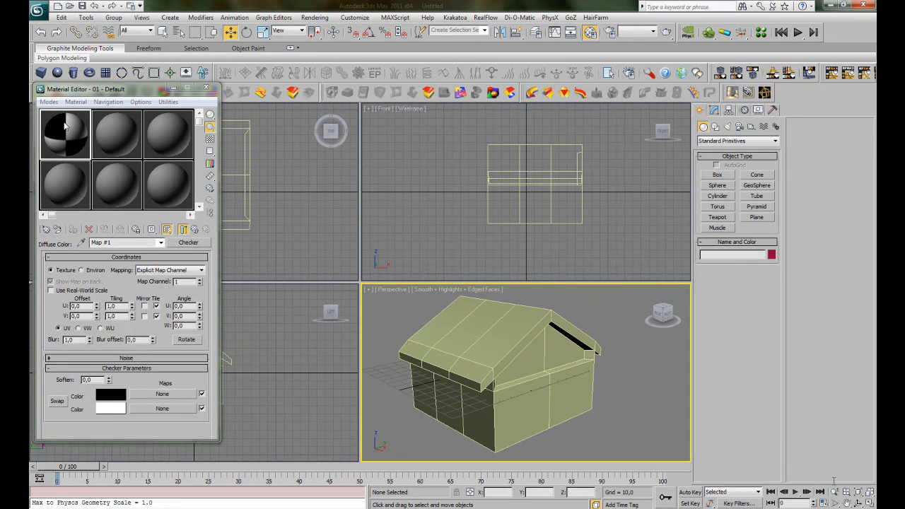
mouse_move(65, 135)
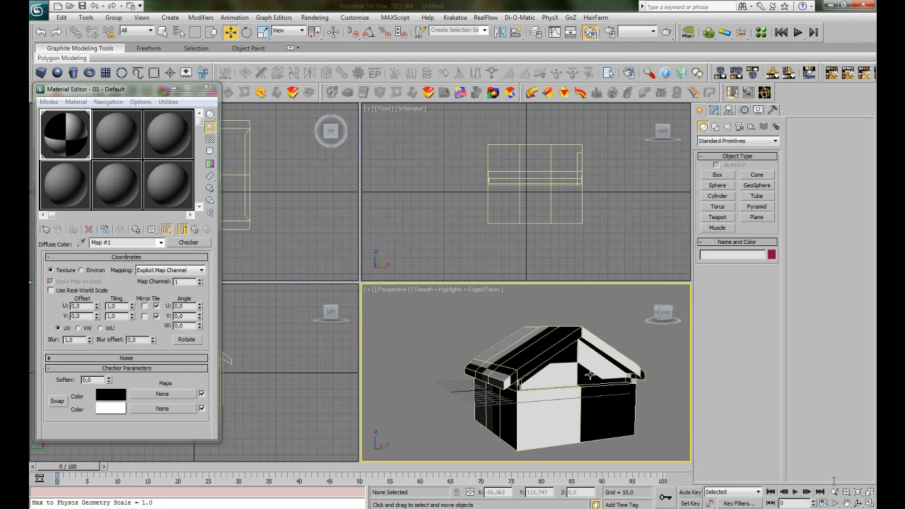
mouse_move(628, 382)
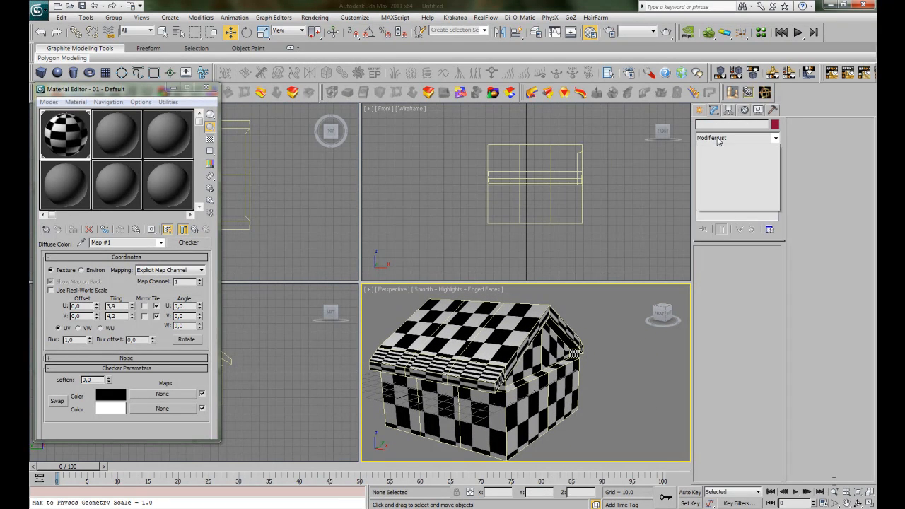
- Add a UVW Map modifier to the house mesh and select its Gizmo sub-object
left_click(481, 367)
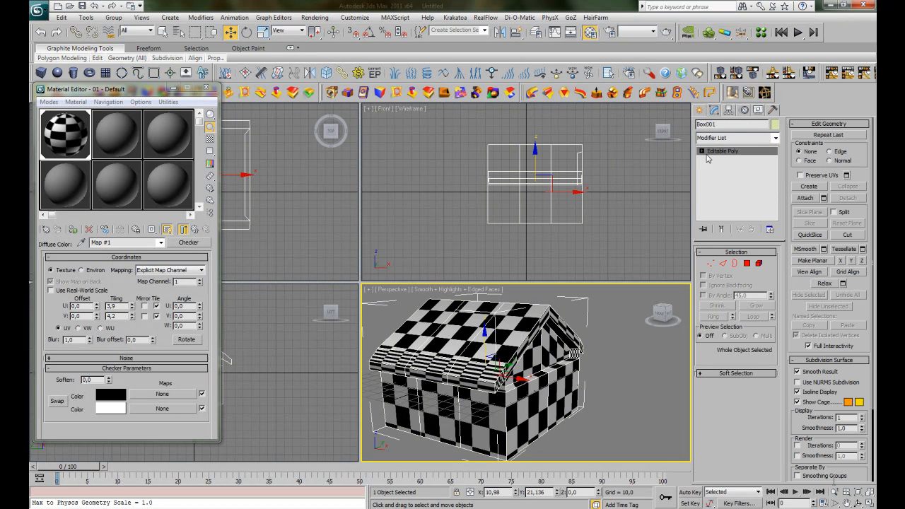
left_click(775, 139)
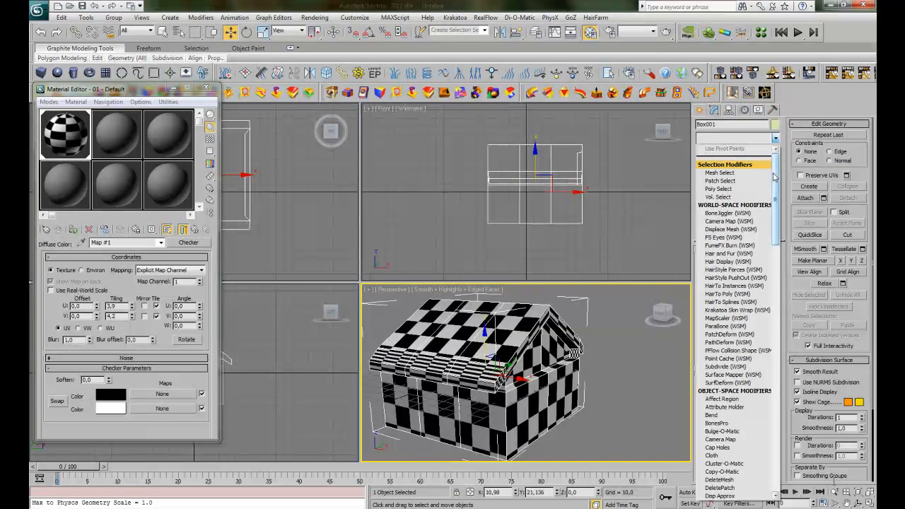
scroll("down", 3)
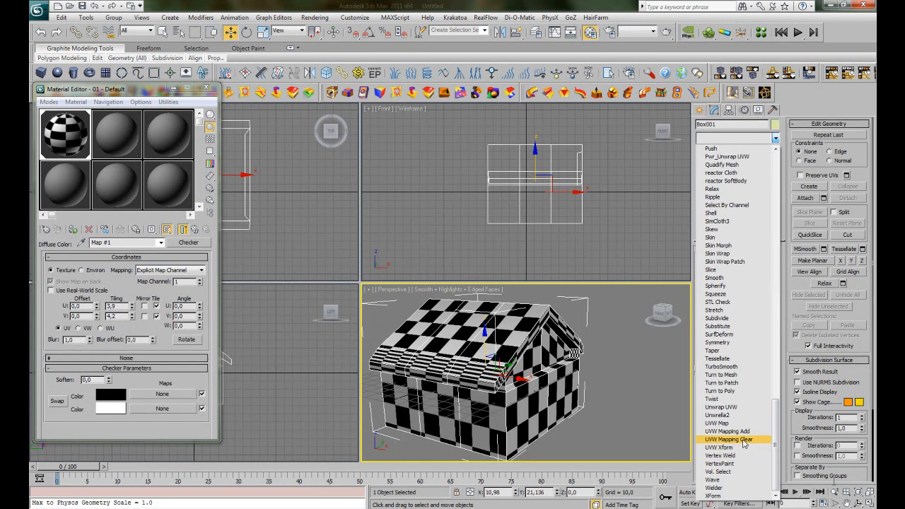
left_click(728, 438)
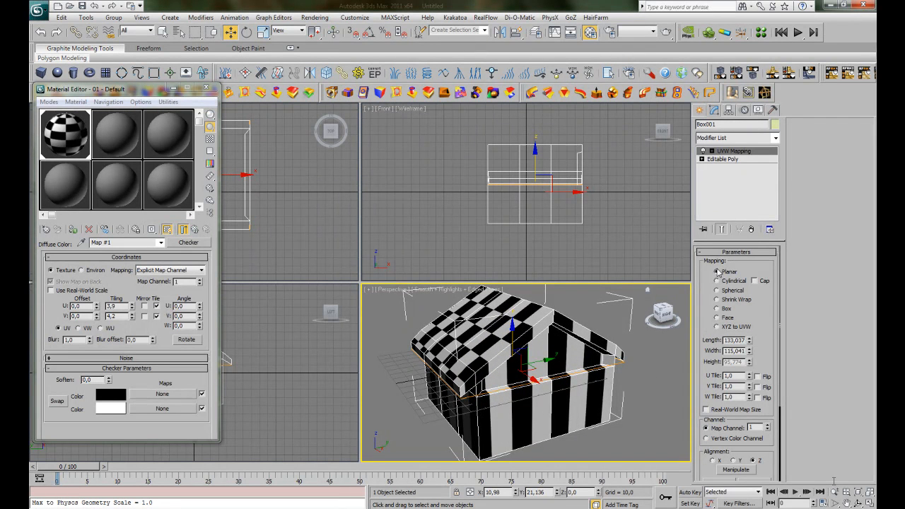
left_click(703, 150)
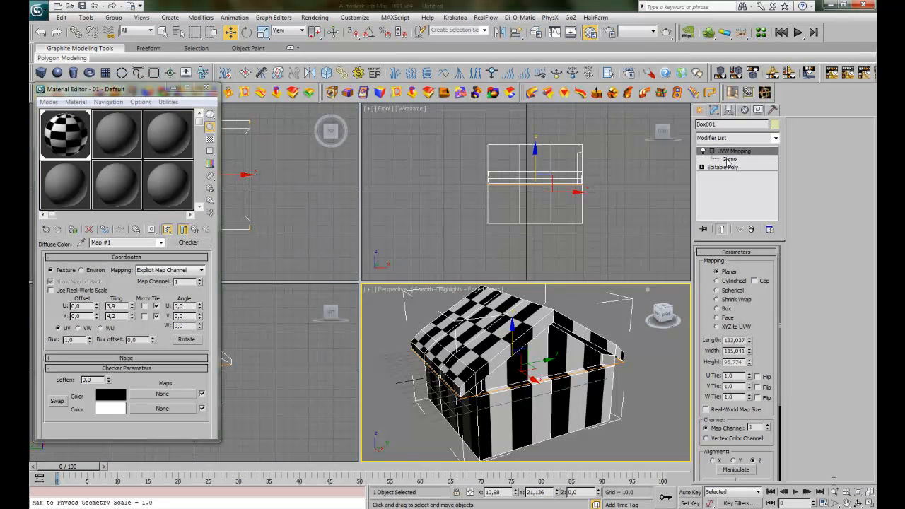
left_click(729, 158)
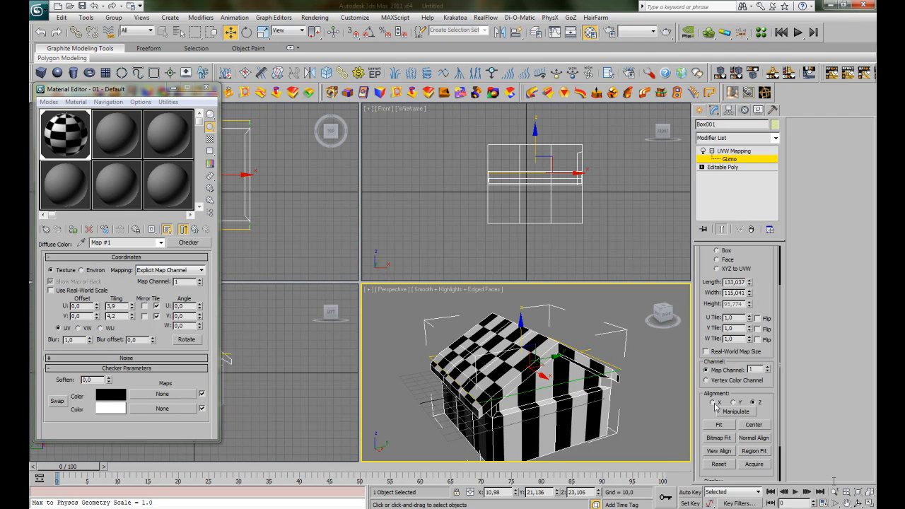
- Switch the planar map's alignment axis and inspect the roof mapping from another angle
left_click(713, 403)
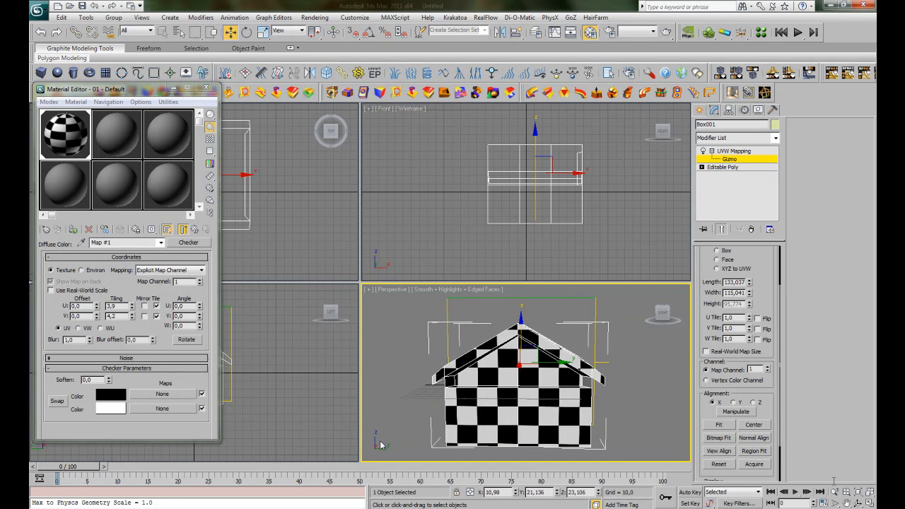
mouse_move(662, 314)
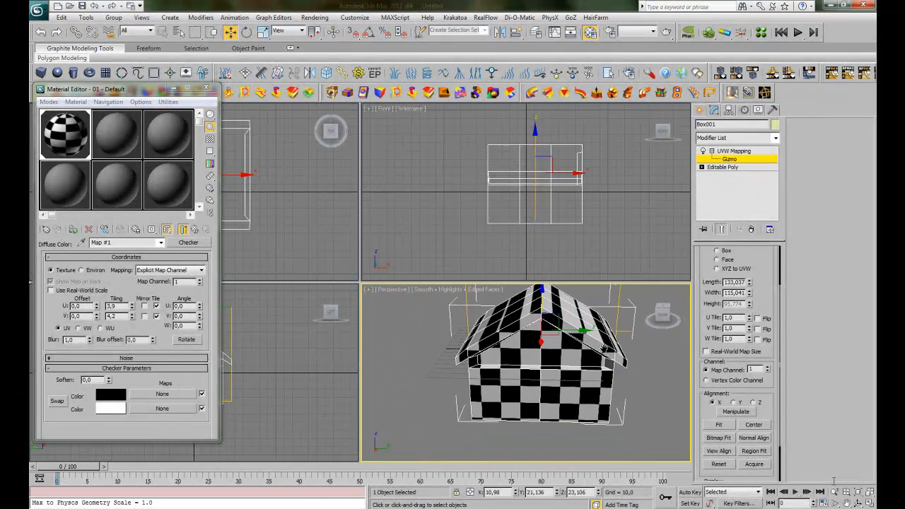
left_click_drag(541, 354, 552, 375)
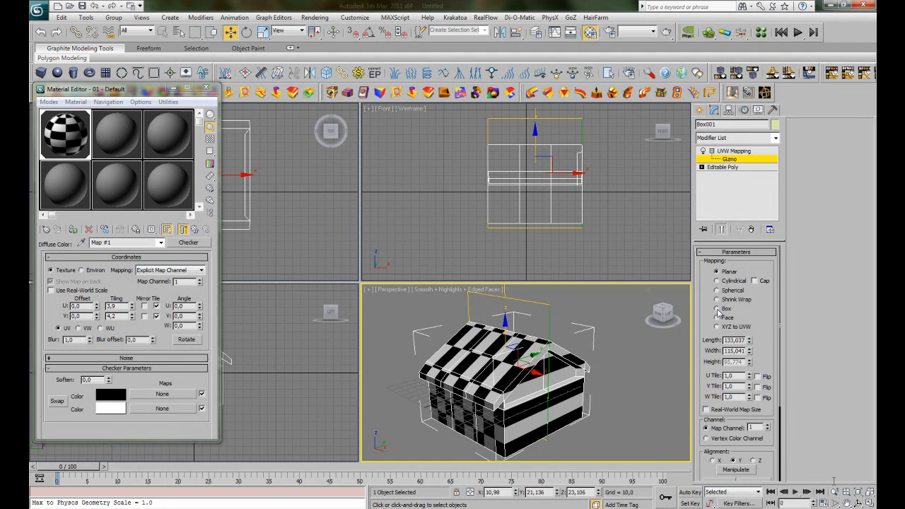
- Change the UVW Map projection from Planar to a rounded type
left_click(718, 308)
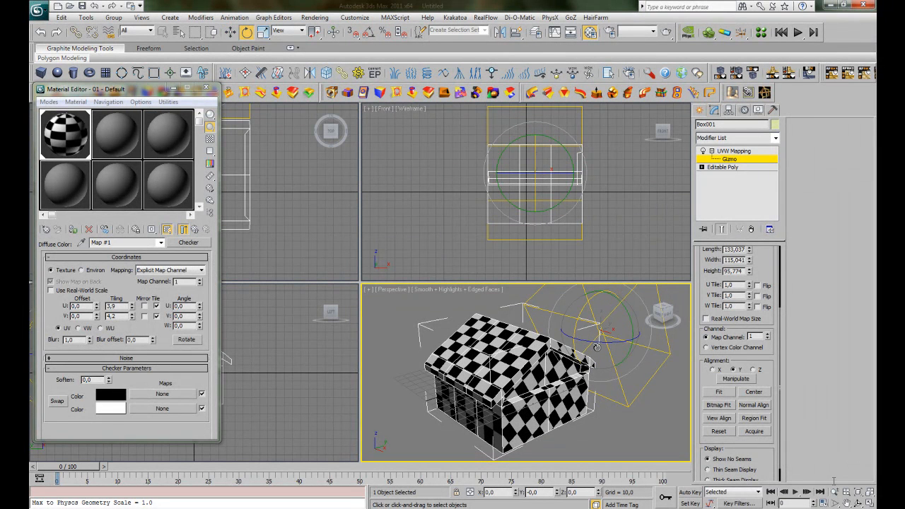
- Centre the mapping gizmo on the house and View Align it from the Front viewport
left_click(232, 31)
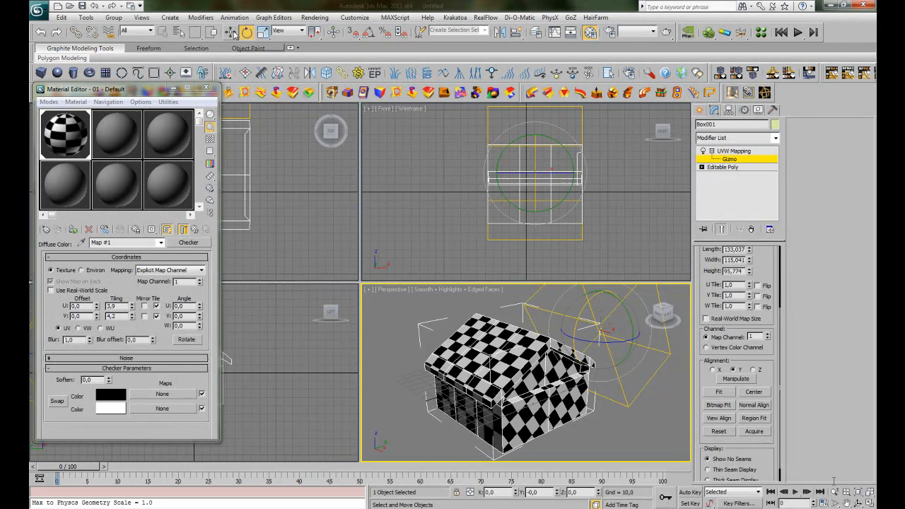
left_click(232, 31)
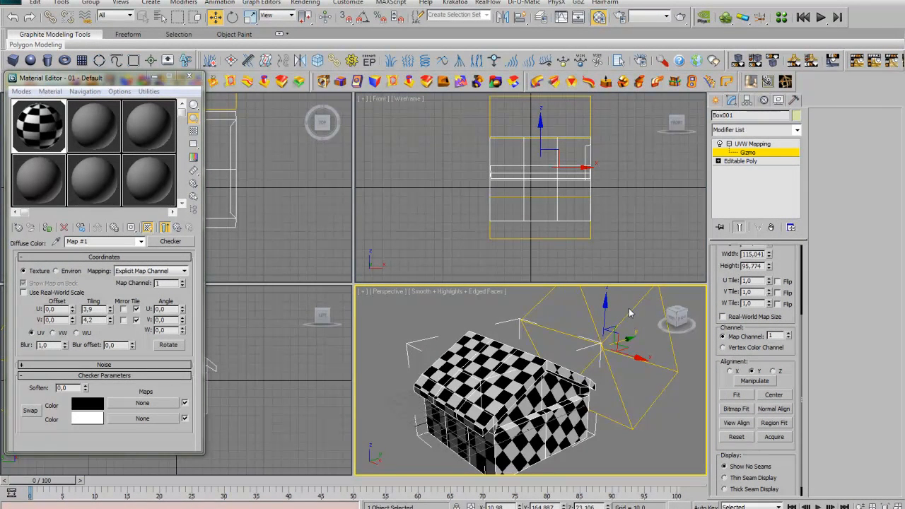
mouse_move(700, 416)
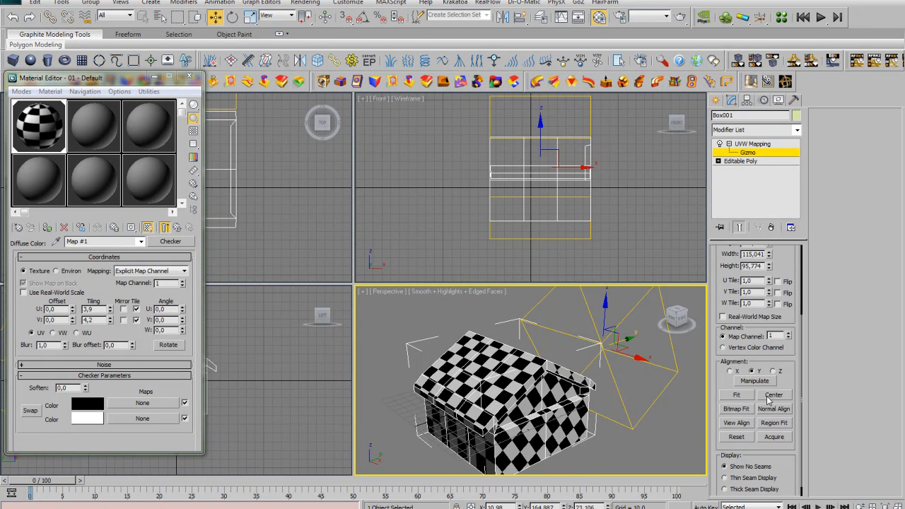
left_click(773, 394)
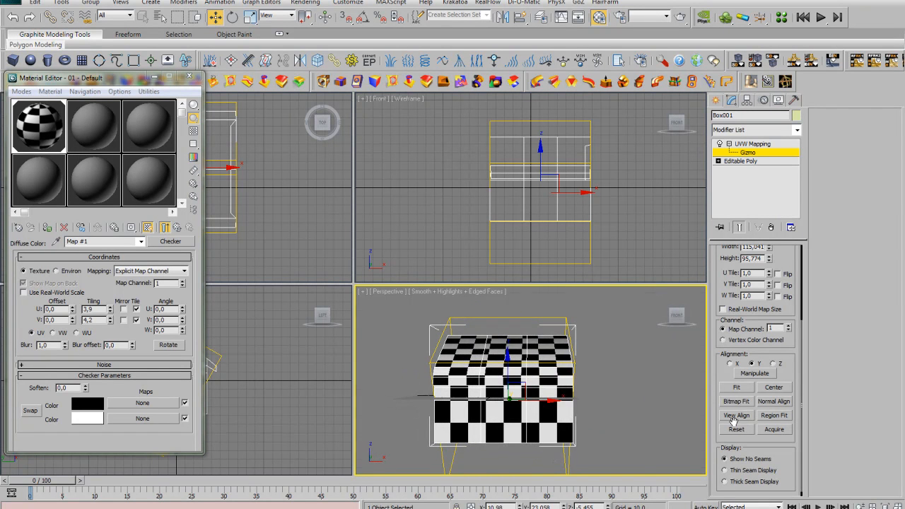
left_click(736, 416)
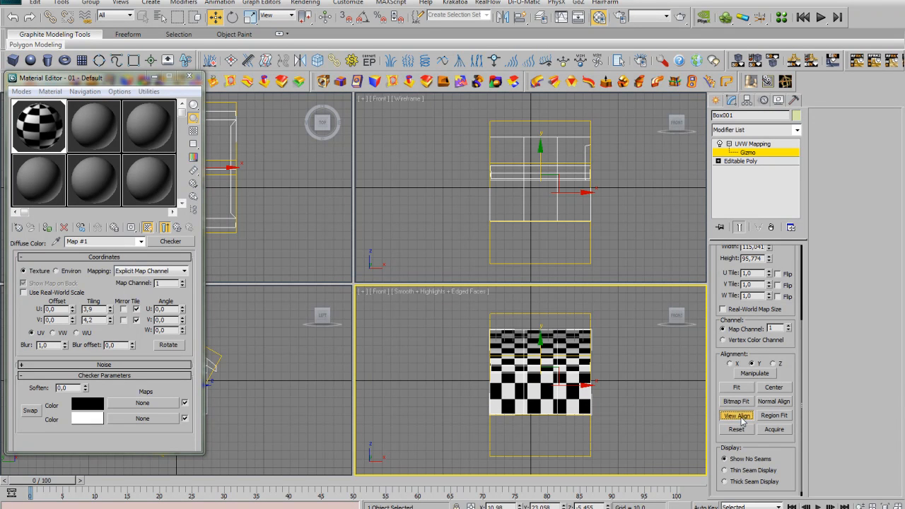
left_click(736, 416)
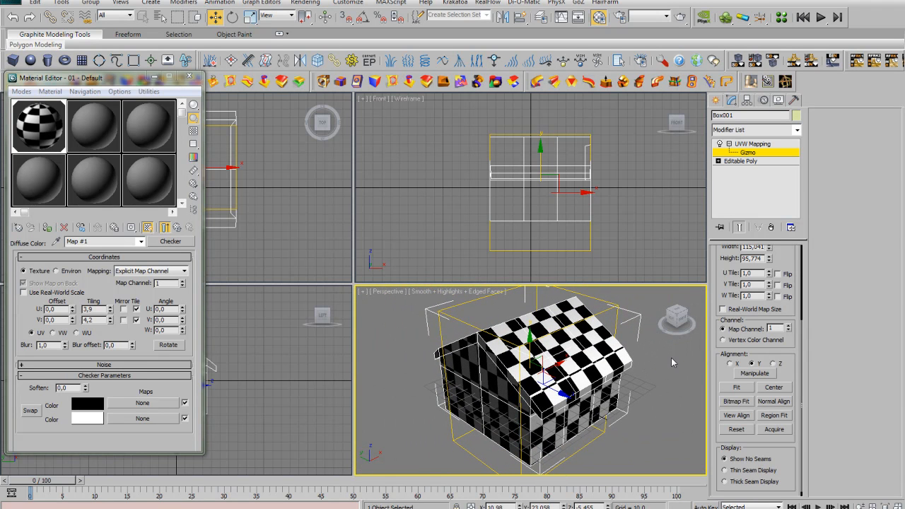
- Collapse the whole modifier stack into the house mesh
right_click(752, 144)
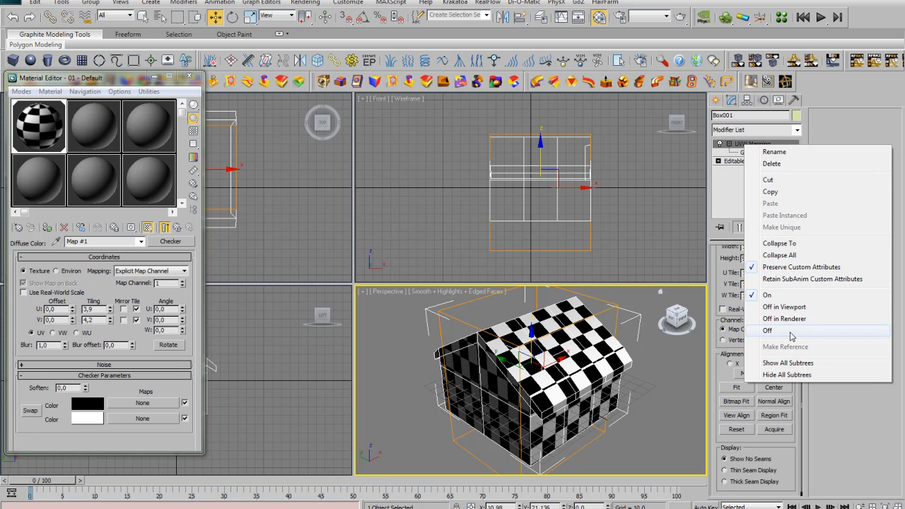
mouse_move(793, 243)
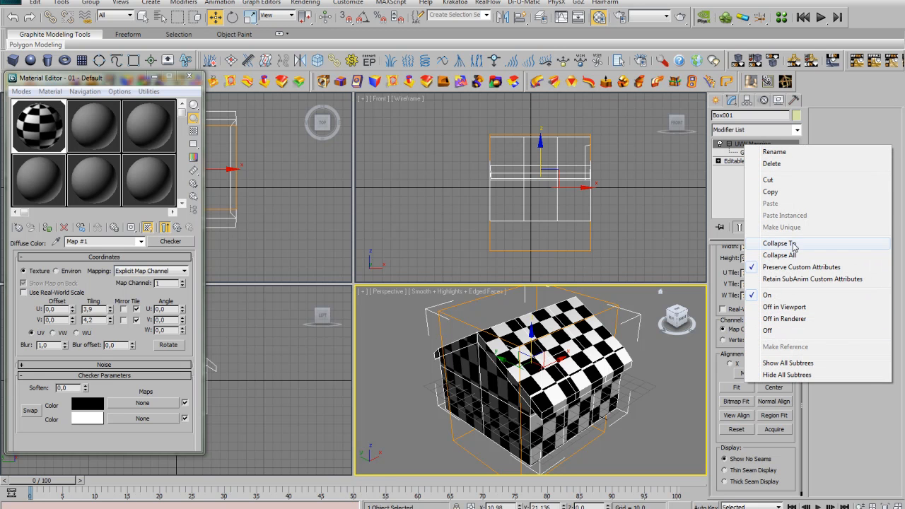
left_click(781, 255)
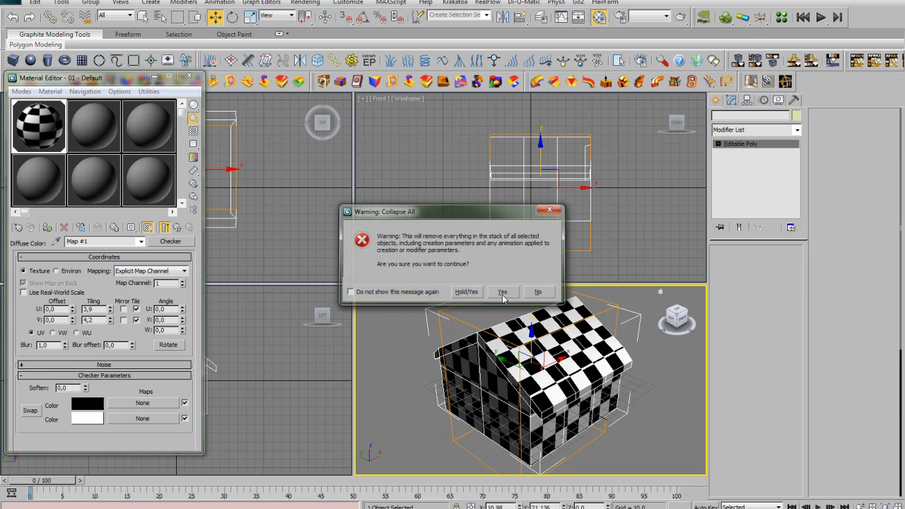
left_click(502, 291)
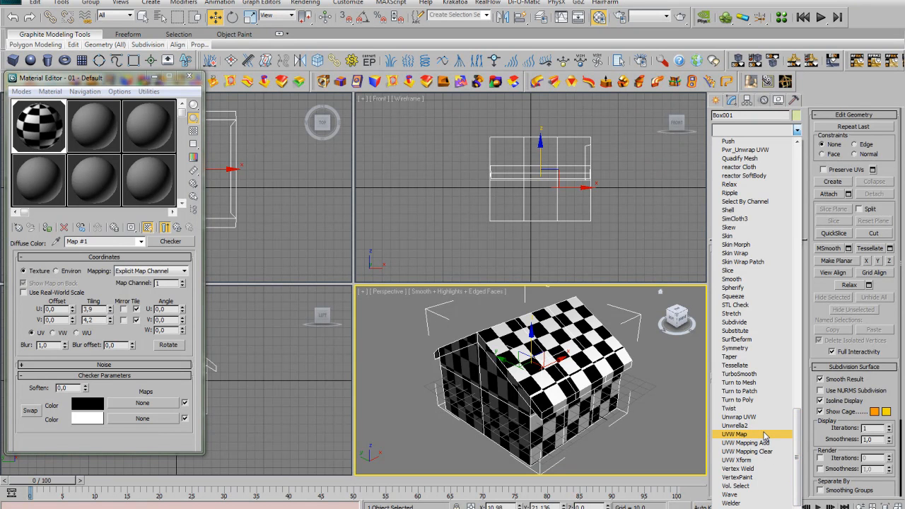
left_click(736, 432)
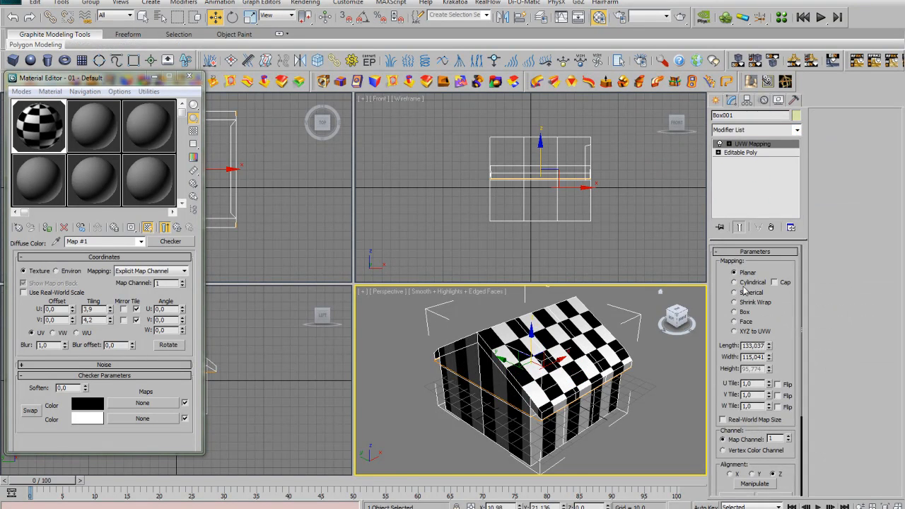
- Select the roof polygons at the base level and apply a UVW Map to that selection
left_click(741, 153)
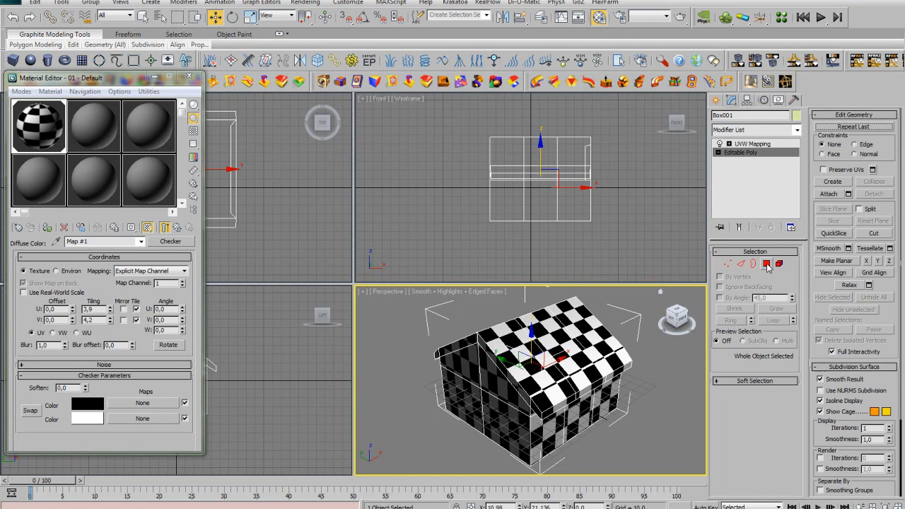
left_click(767, 264)
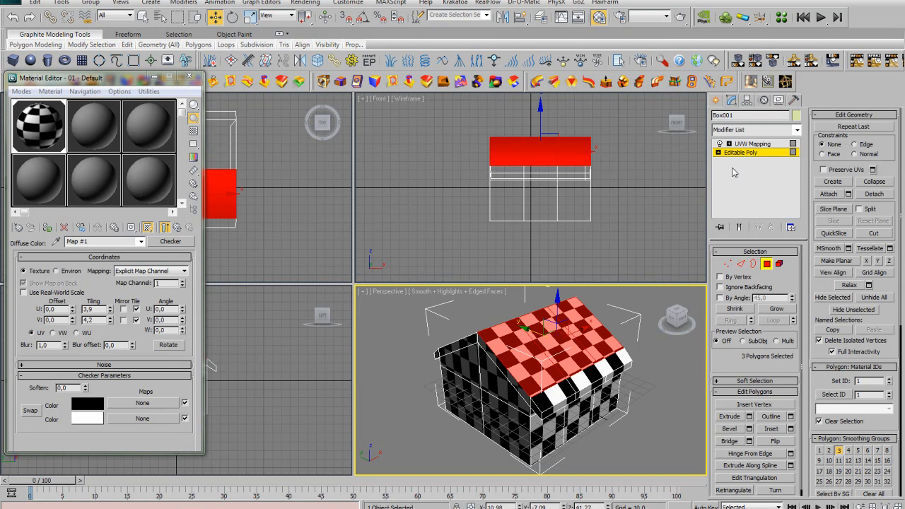
left_click(752, 145)
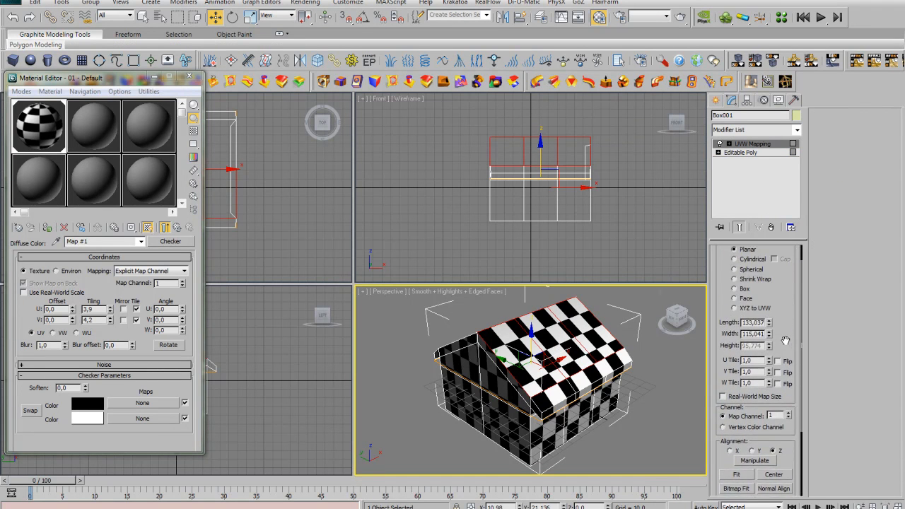
scroll("down", 3)
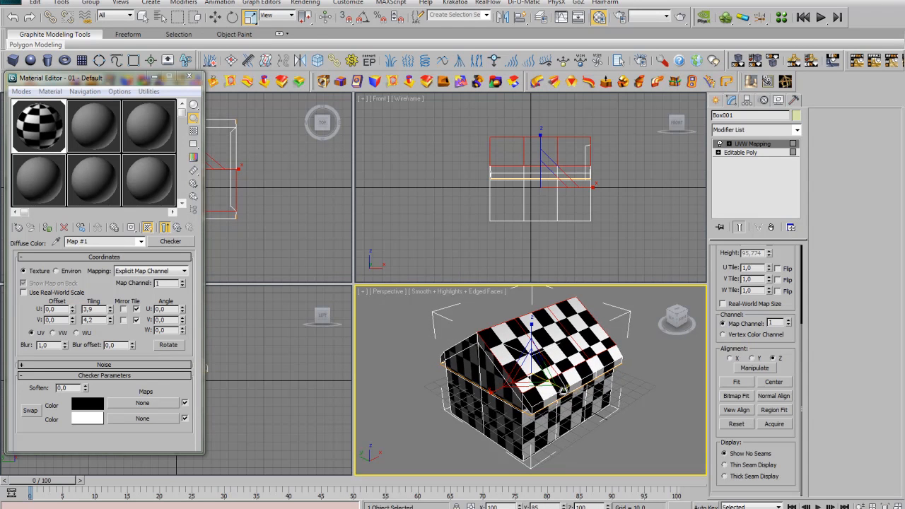
left_click(545, 382)
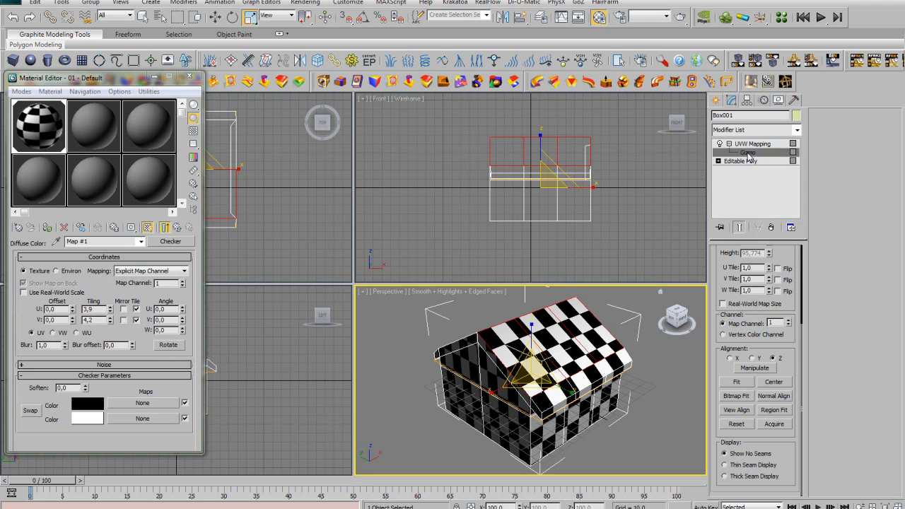
- Select the roof's mapping gizmo and try a spherical projection on it
left_click(748, 152)
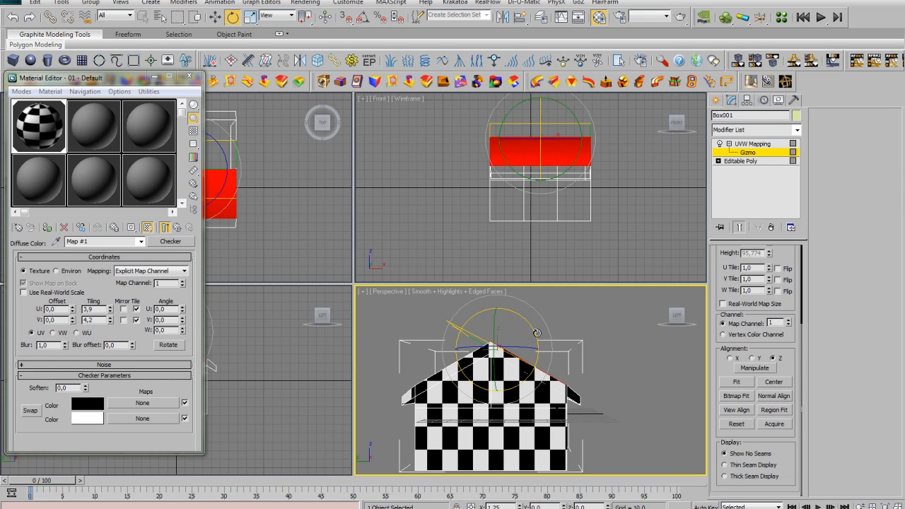
mouse_move(676, 317)
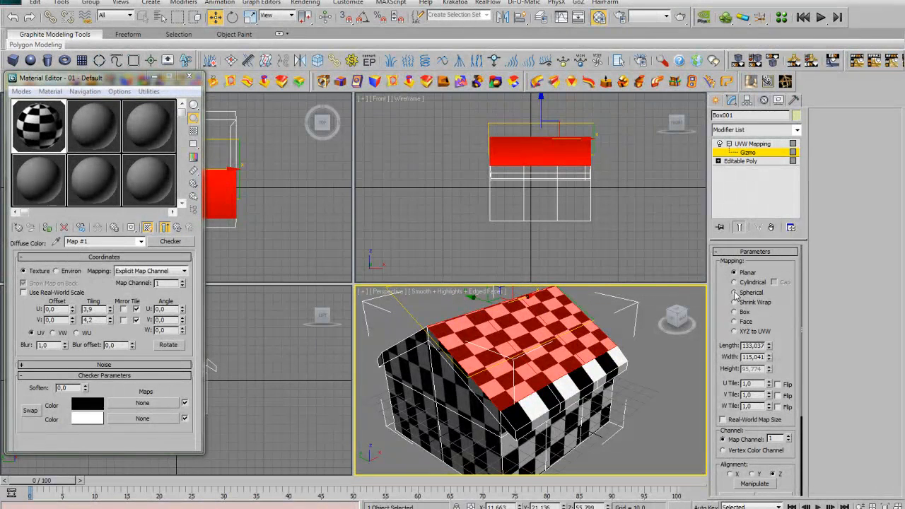
left_click(736, 291)
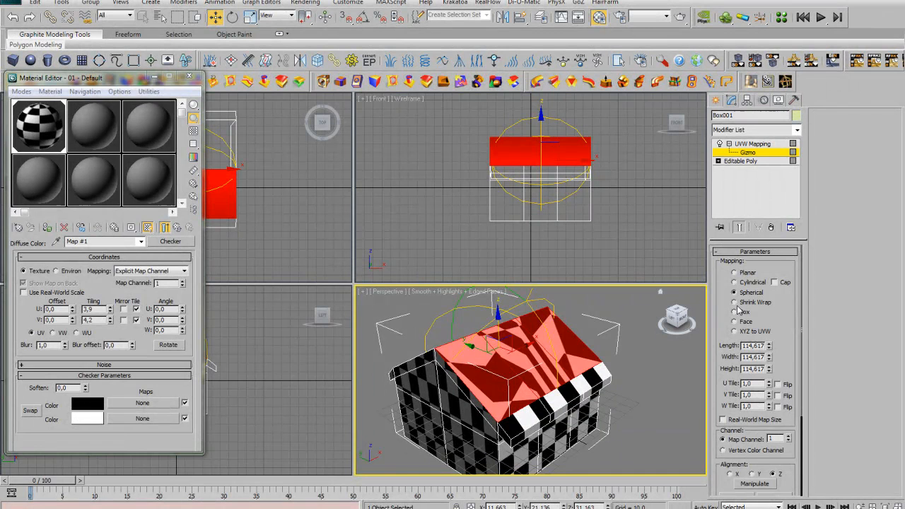
- Try Shrink Wrap, Box, Face and XYZ to UVW on the roof, then settle on Cylindrical
left_click(736, 303)
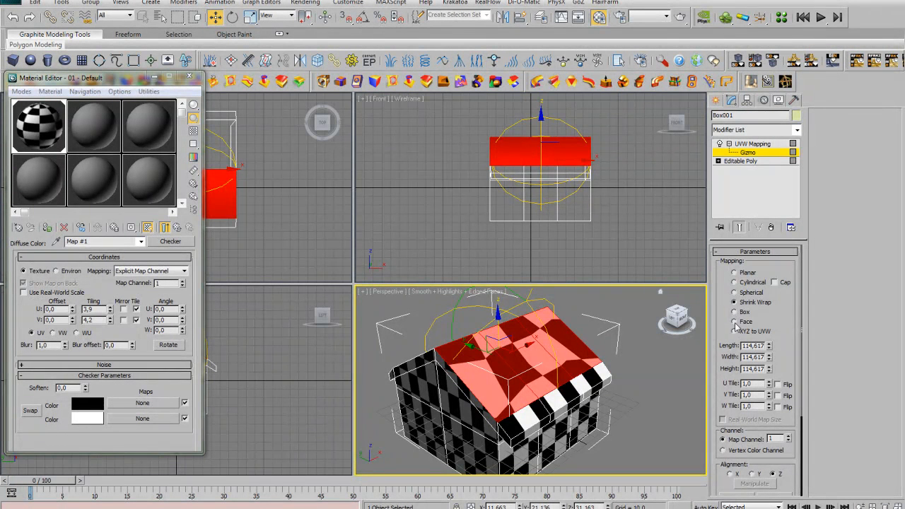
left_click(735, 303)
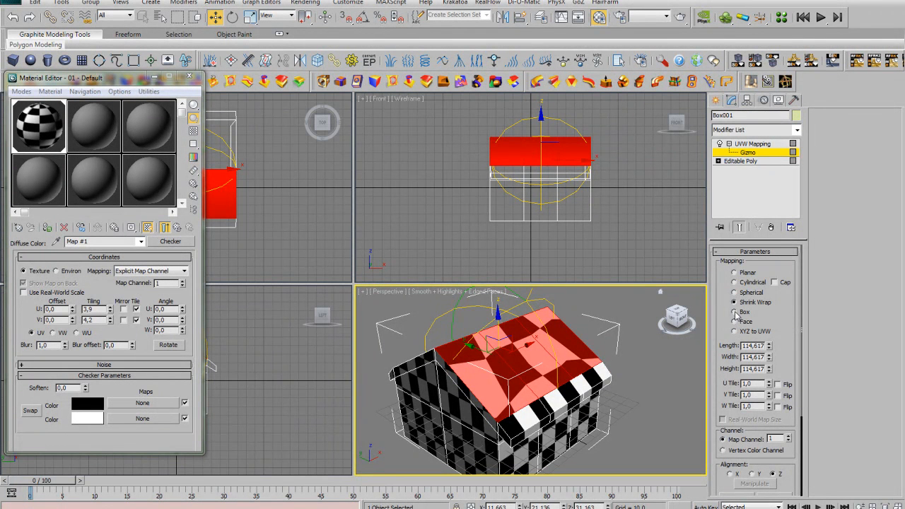
left_click(735, 323)
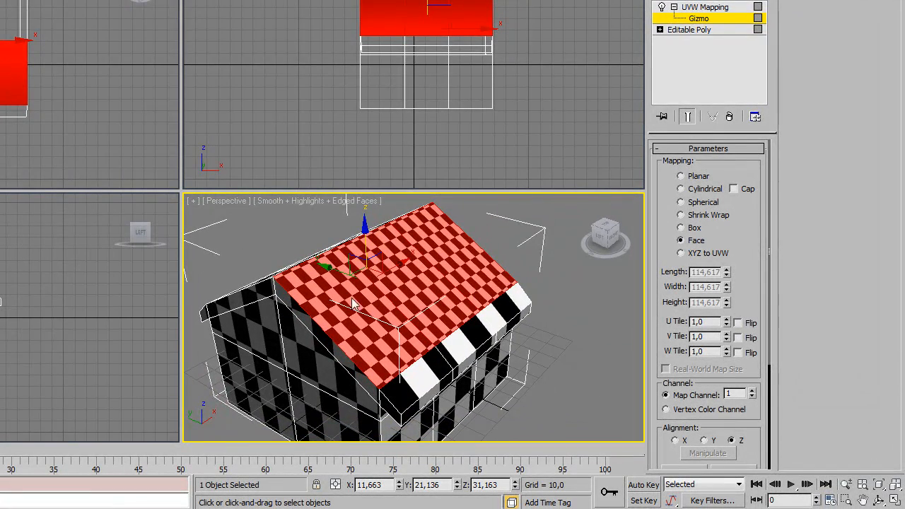
mouse_move(421, 290)
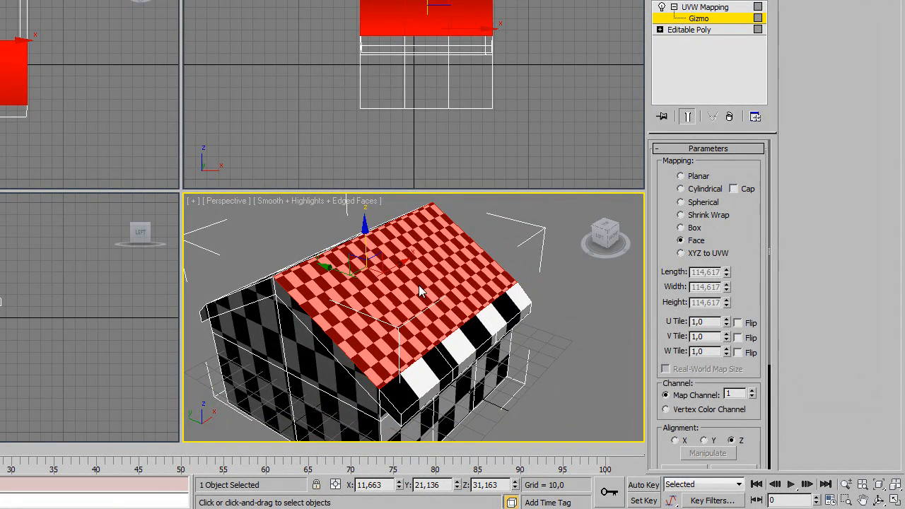
mouse_move(367, 235)
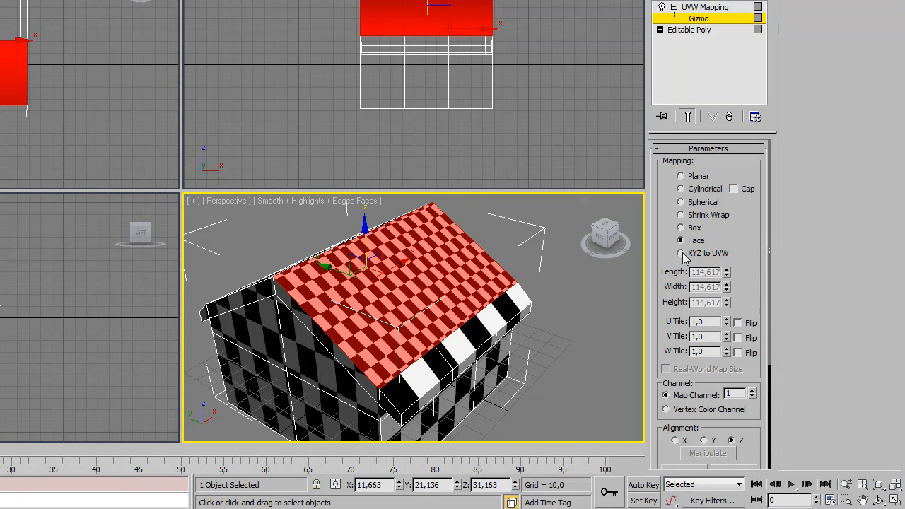
left_click(682, 253)
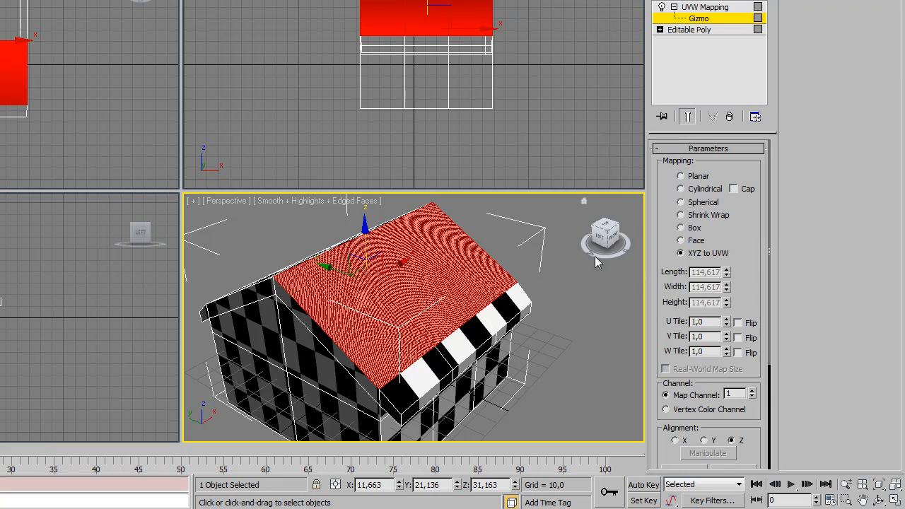
left_click_drag(425, 318, 396, 297)
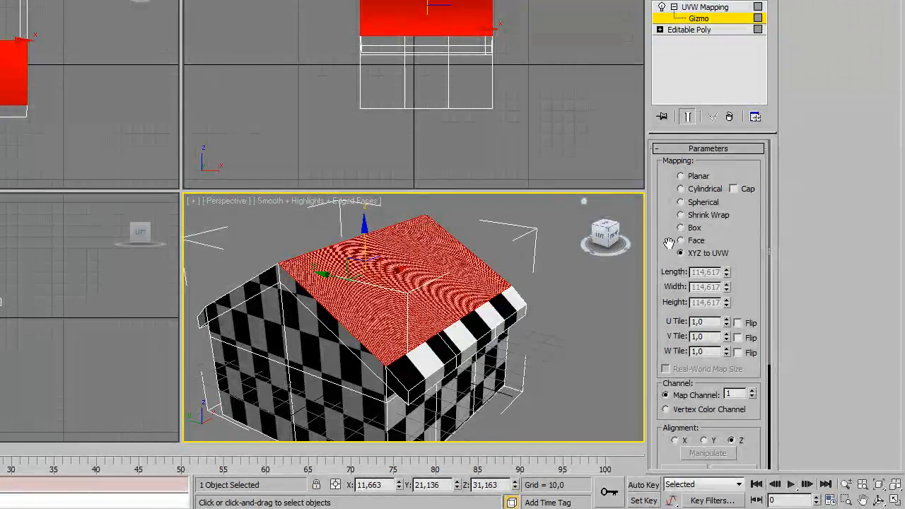
left_click_drag(410, 318, 396, 283)
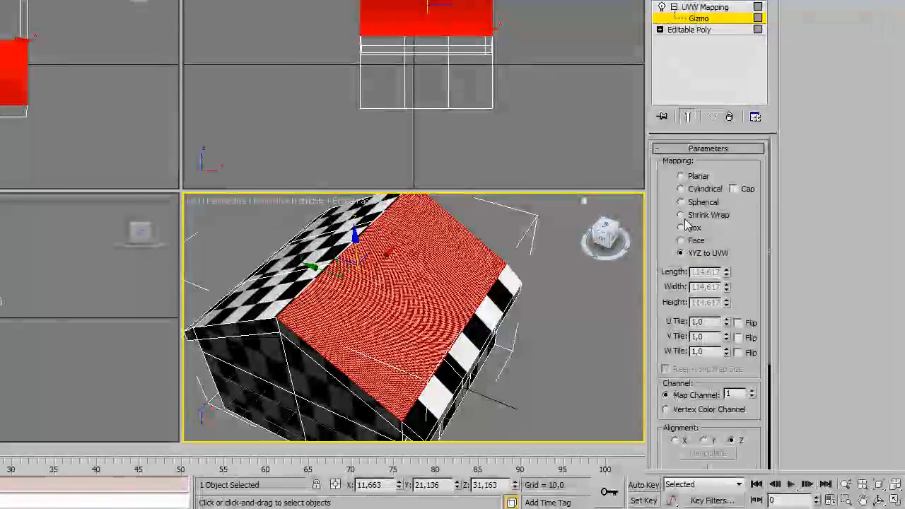
left_click(682, 188)
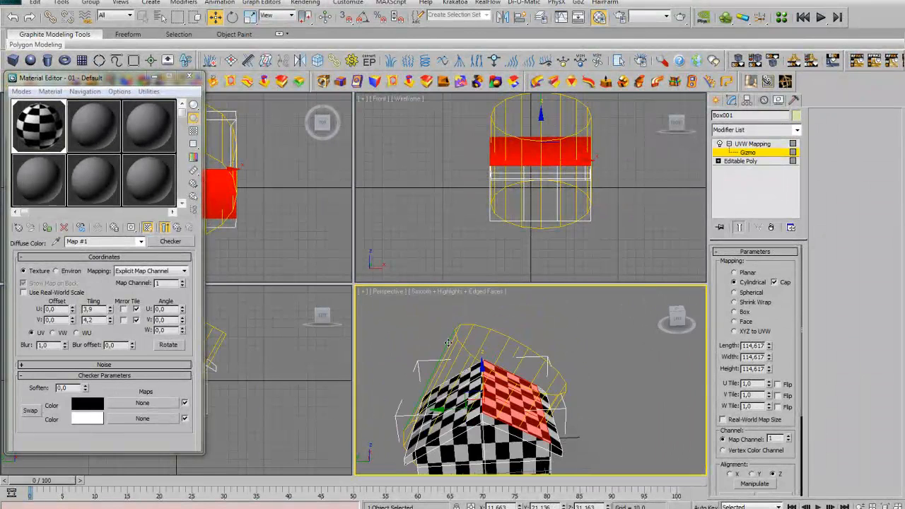
- Cap the cylindrical projection, then return the roof to planar mapping with its tiling values
left_click(736, 282)
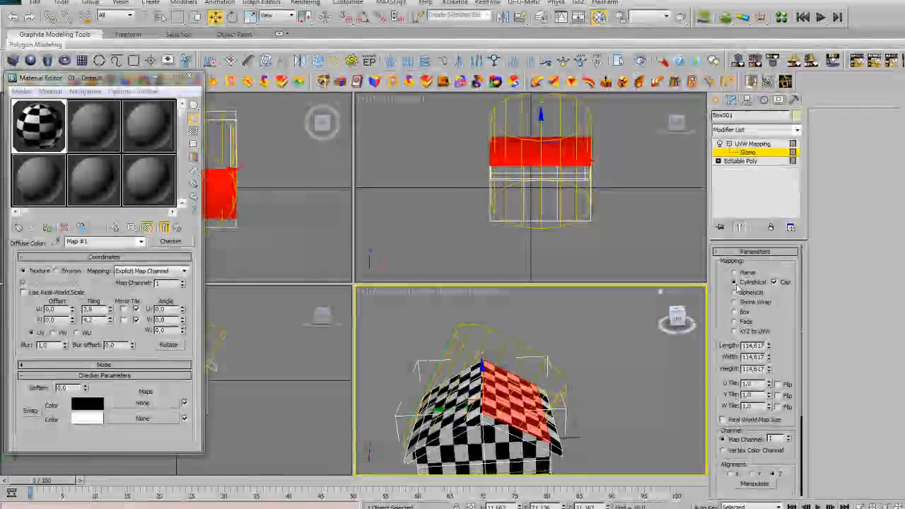
left_click(736, 283)
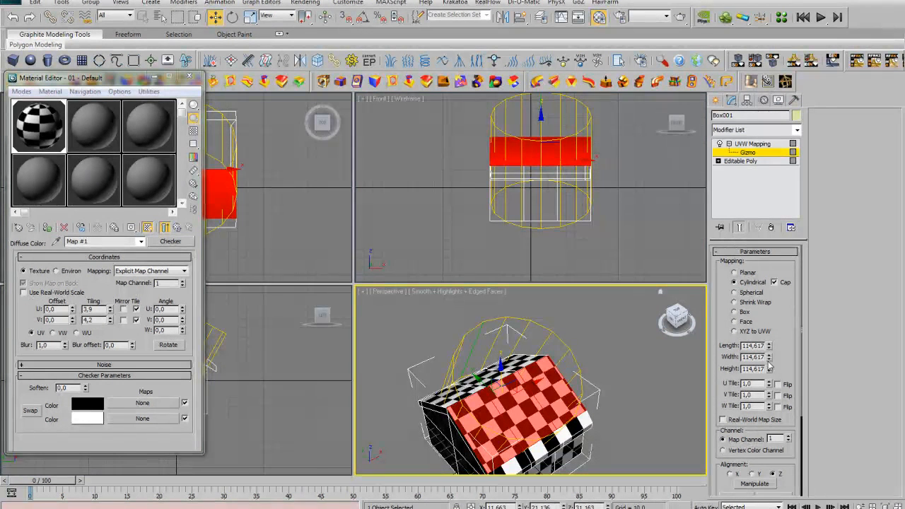
scroll("down", 3)
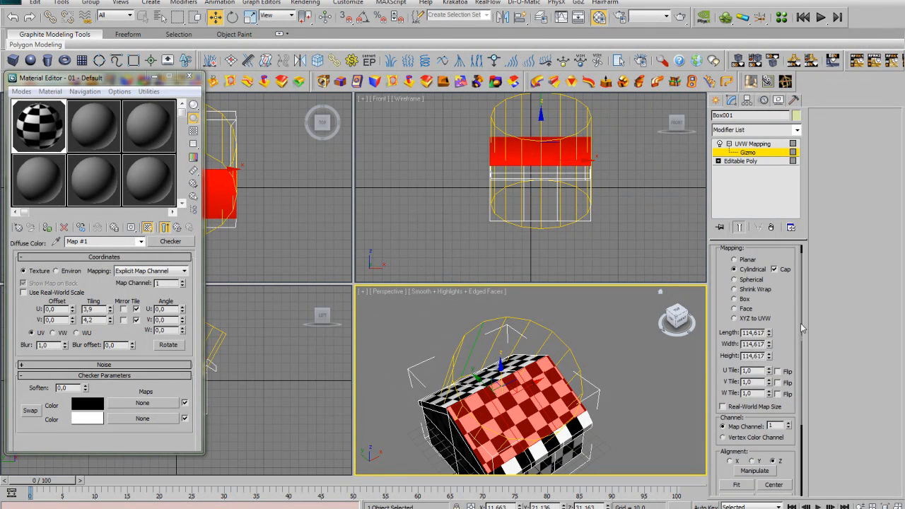
mouse_move(780, 190)
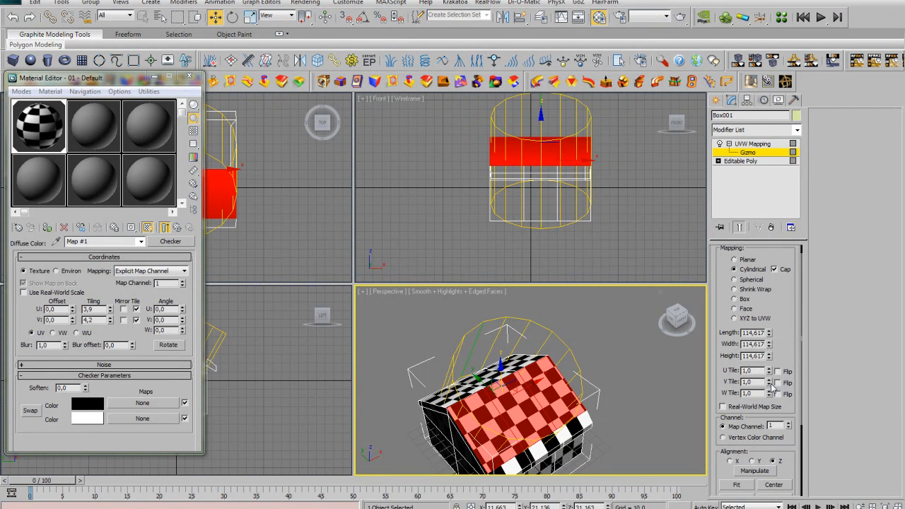
mouse_move(740, 266)
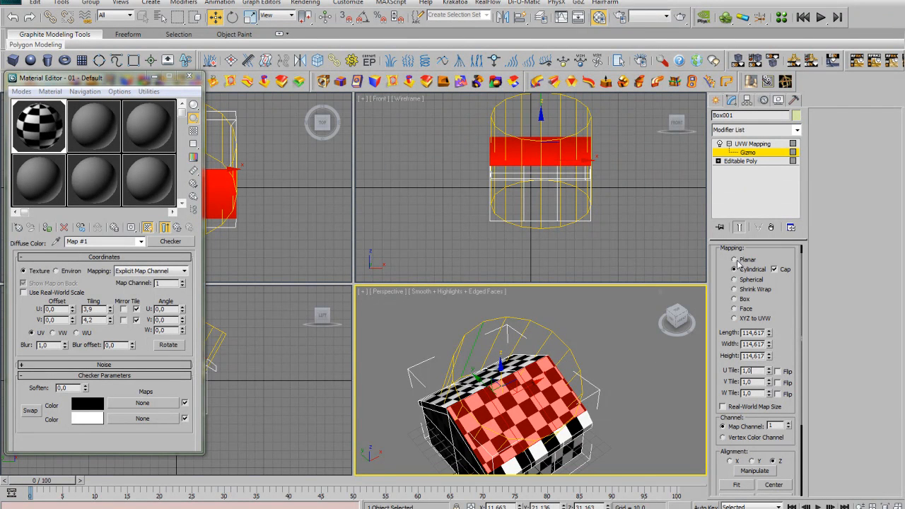
left_click(736, 259)
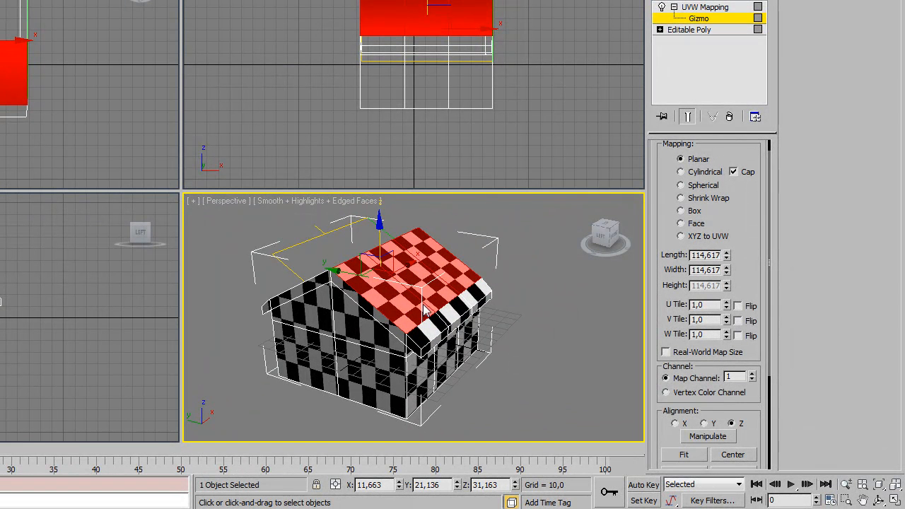
mouse_move(418, 305)
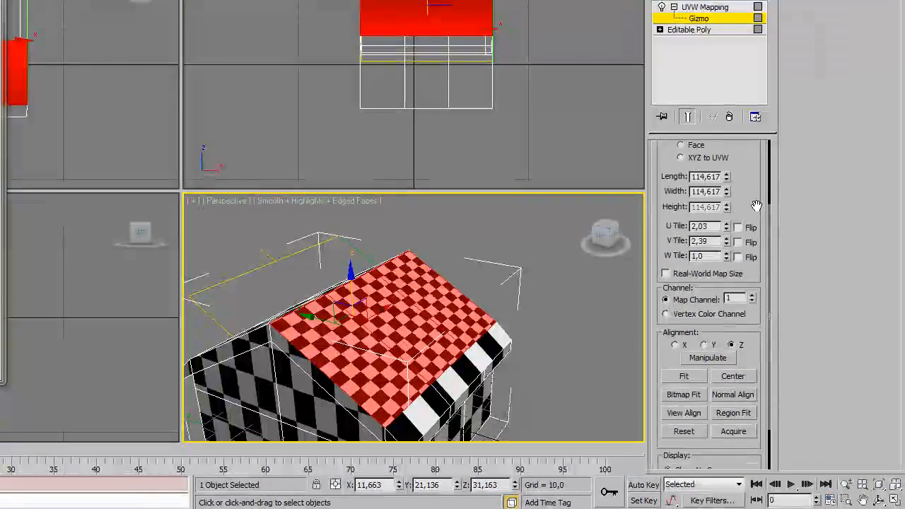
scroll("down", 3)
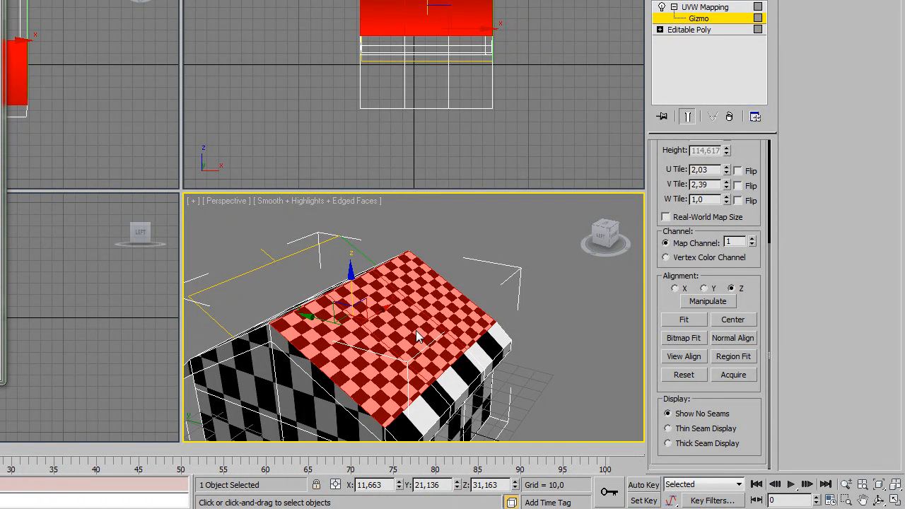
left_click_drag(417, 333, 389, 312)
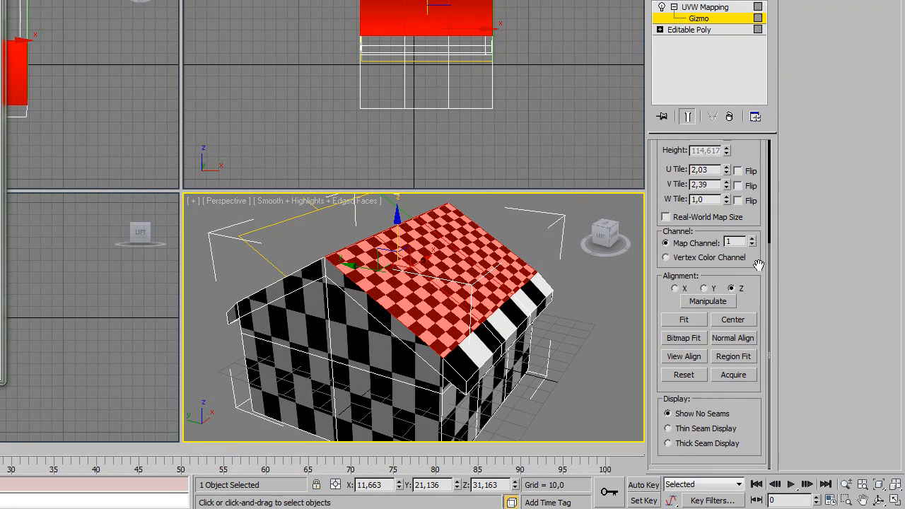
left_click(668, 444)
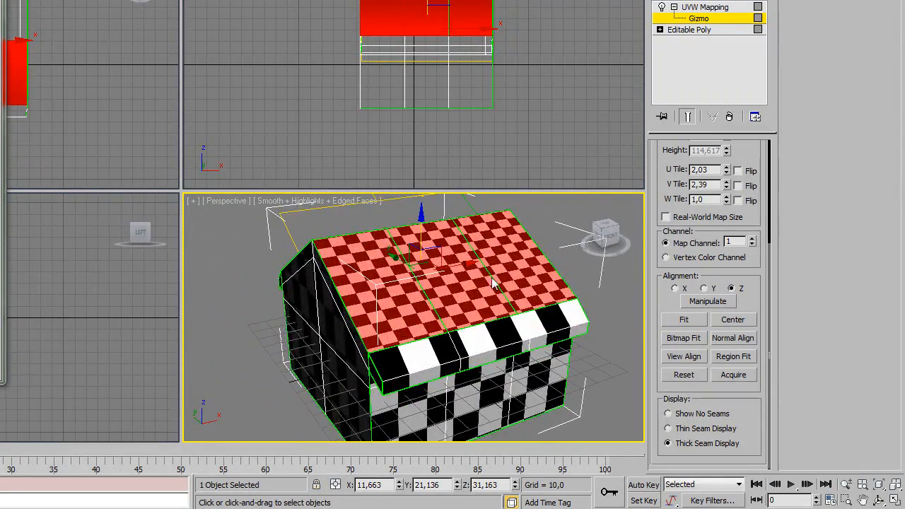
mouse_move(516, 318)
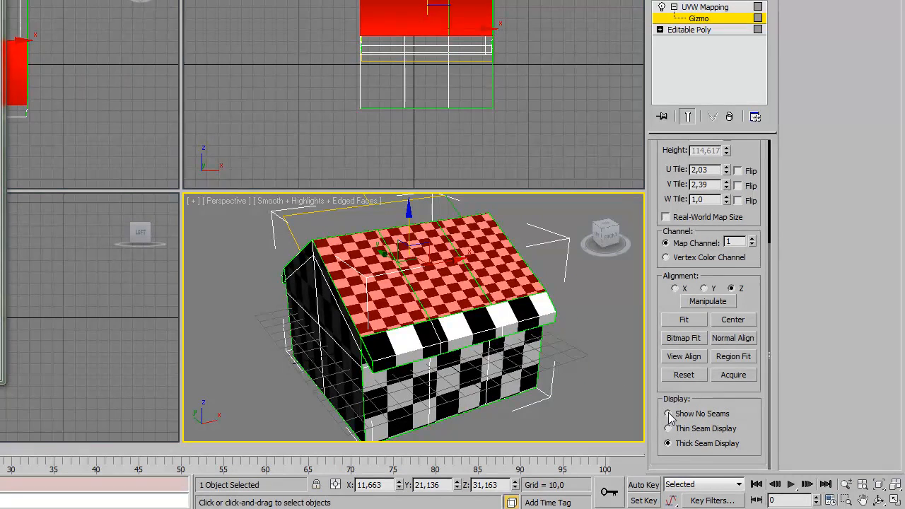
left_click(667, 414)
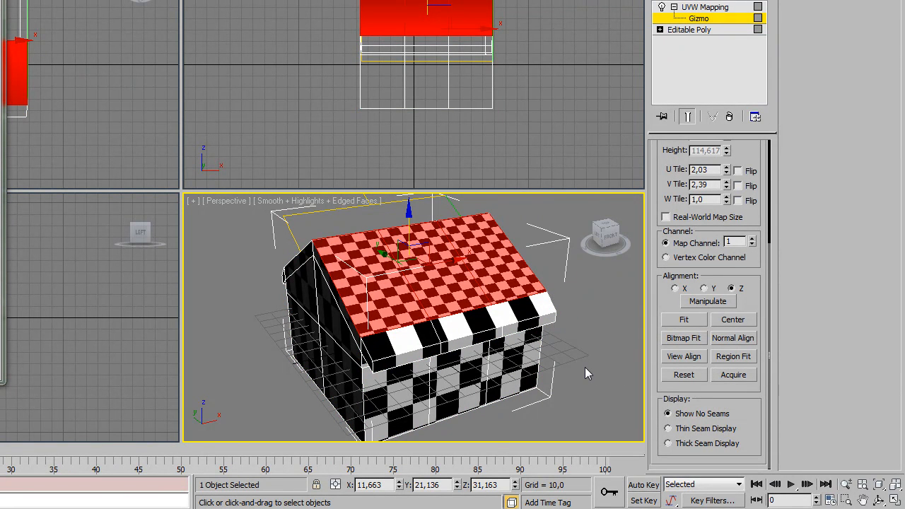